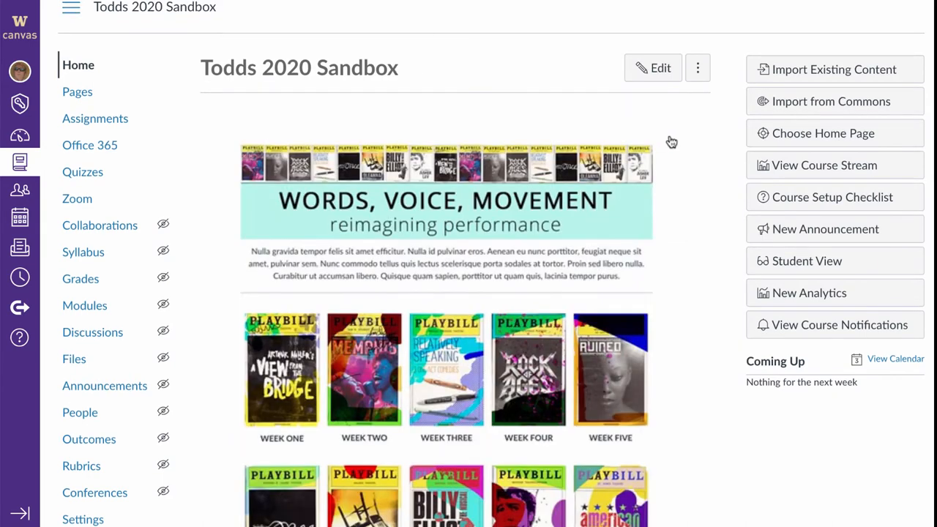
{"action": "mouse_move", "coordinate": [689, 174]}
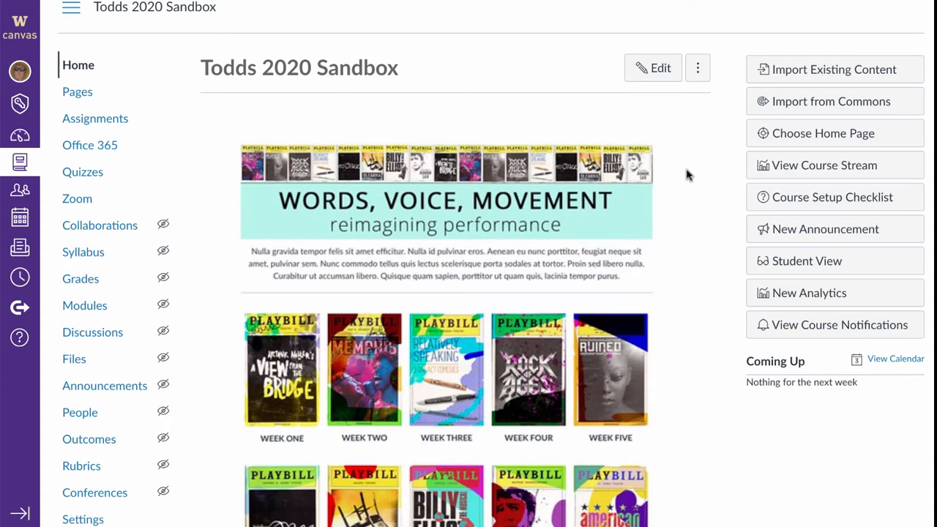
{"action": "mouse_move", "coordinate": [664, 37]}
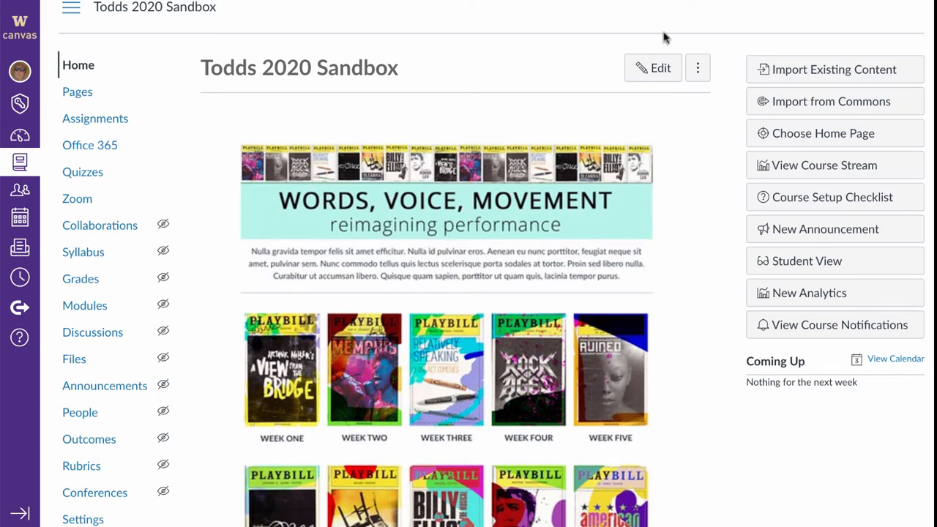
Open the course settings to reach the RCE Enhancements entry in Feature Options
{"action": "left_click", "coordinate": [90, 145]}
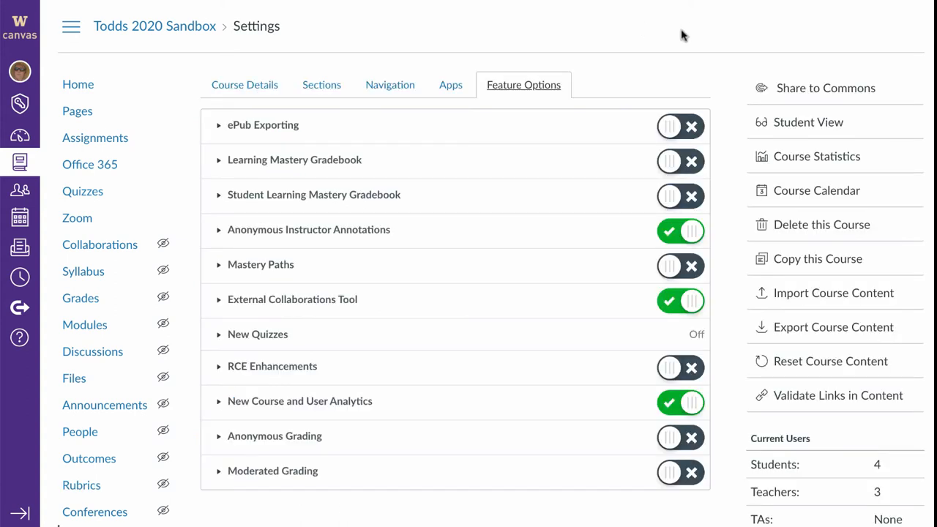
{"action": "mouse_move", "coordinate": [677, 36]}
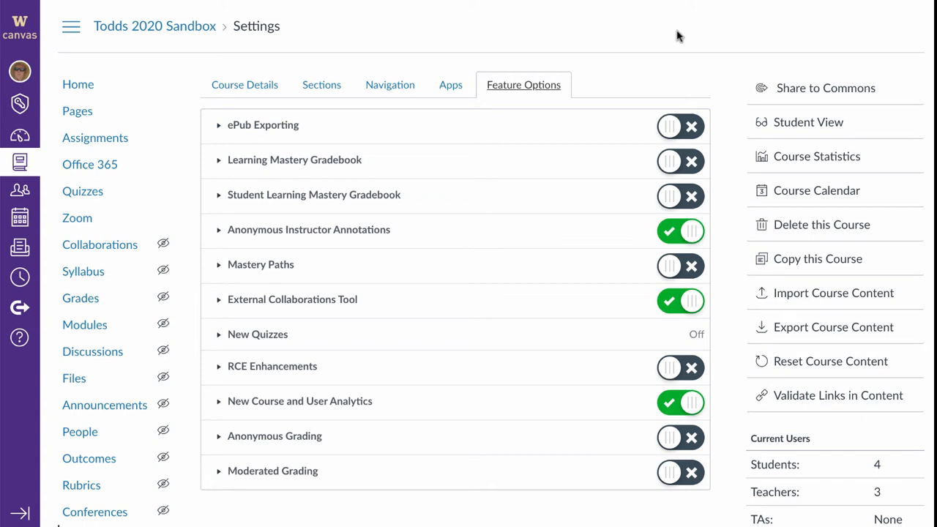
{"action": "mouse_move", "coordinate": [685, 114]}
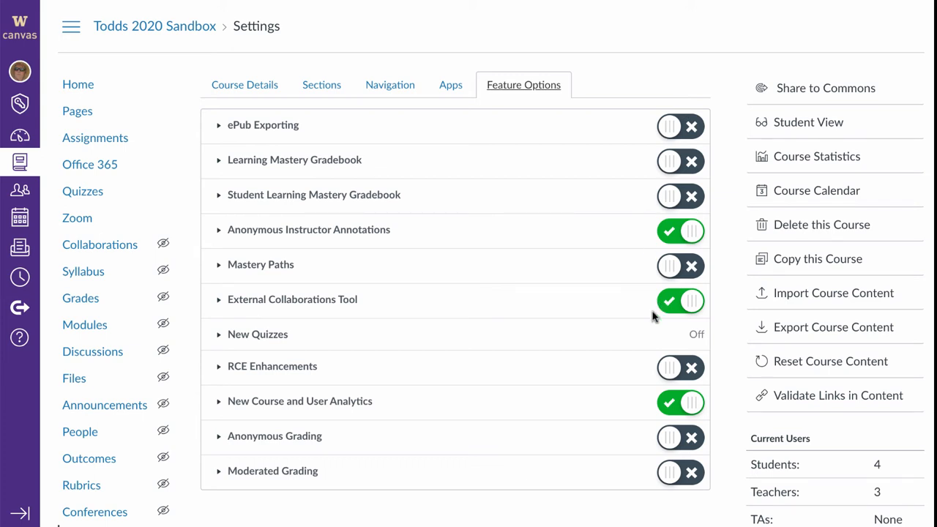
{"action": "mouse_move", "coordinate": [256, 380]}
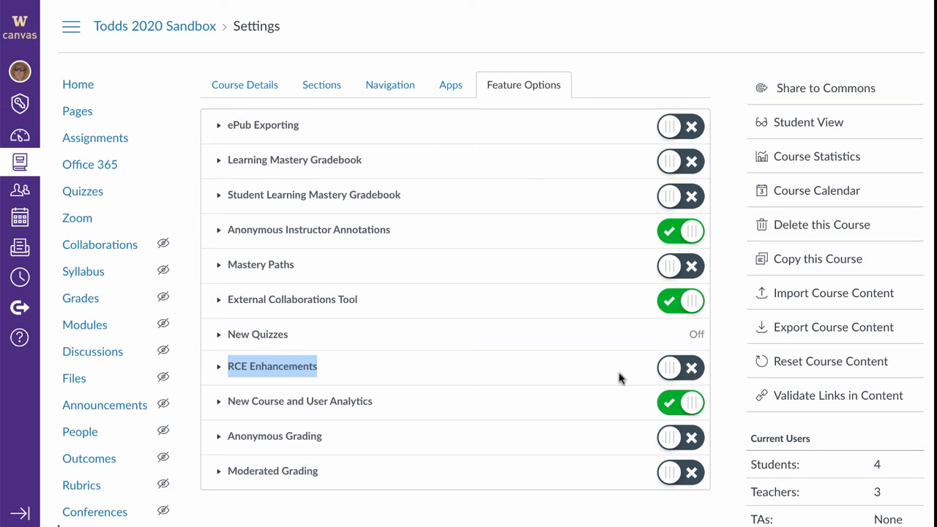
{"action": "mouse_move", "coordinate": [613, 377]}
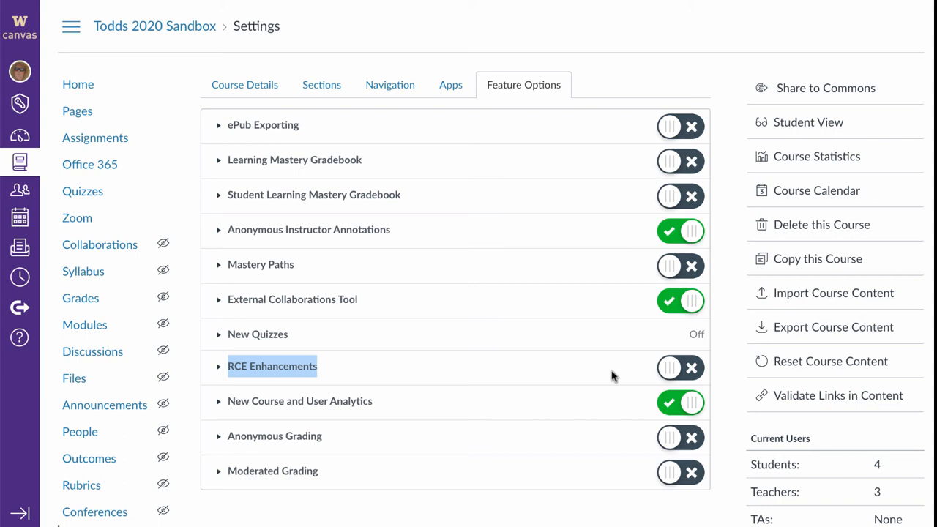
{"action": "mouse_move", "coordinate": [674, 423]}
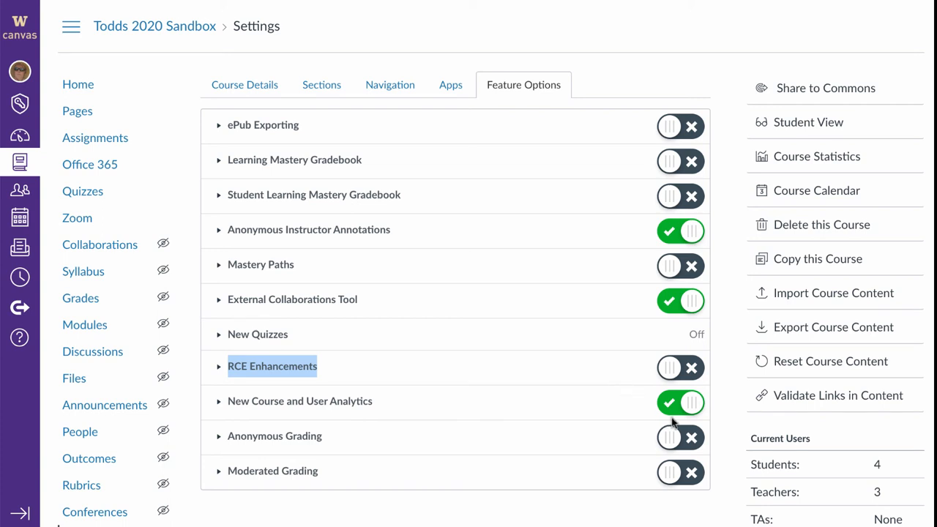
{"action": "mouse_move", "coordinate": [671, 469]}
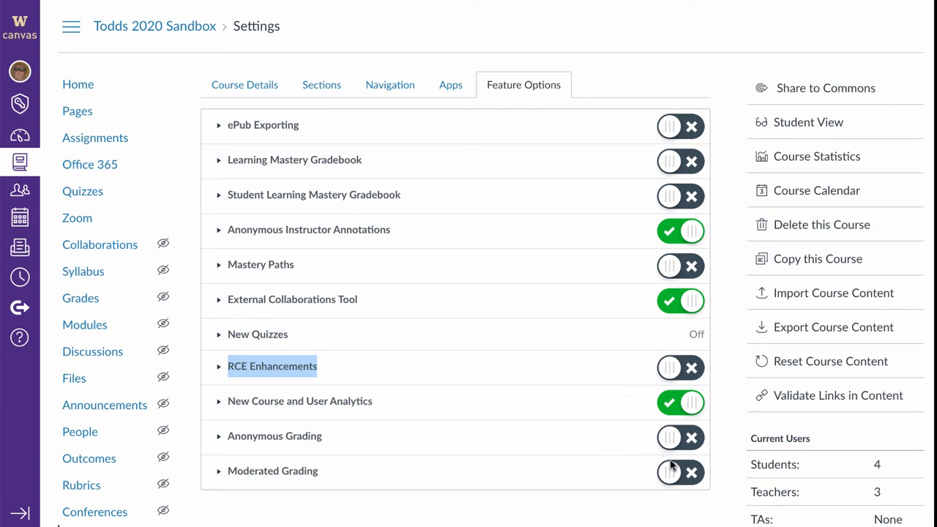
{"action": "mouse_move", "coordinate": [615, 441]}
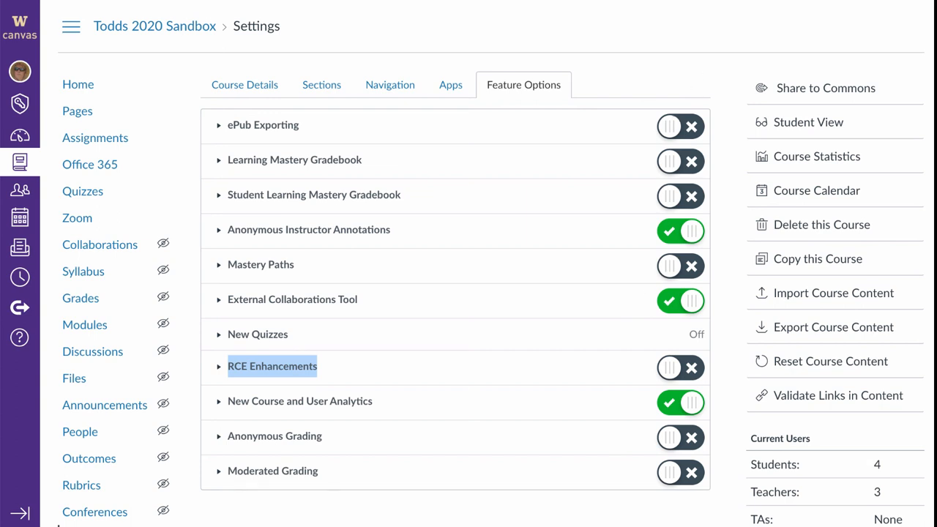
Return to the Todds 2020 Sandbox home page with its television-themed week tiles
{"action": "left_click", "coordinate": [78, 83]}
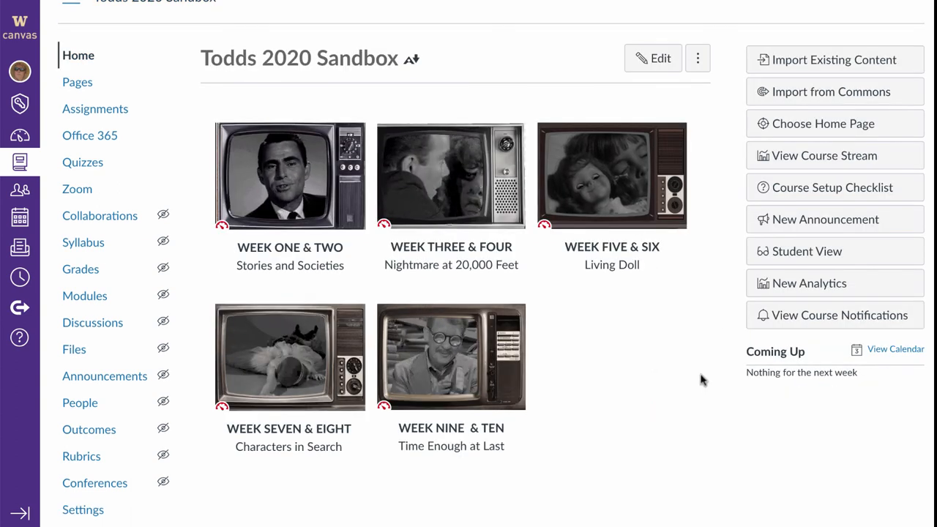